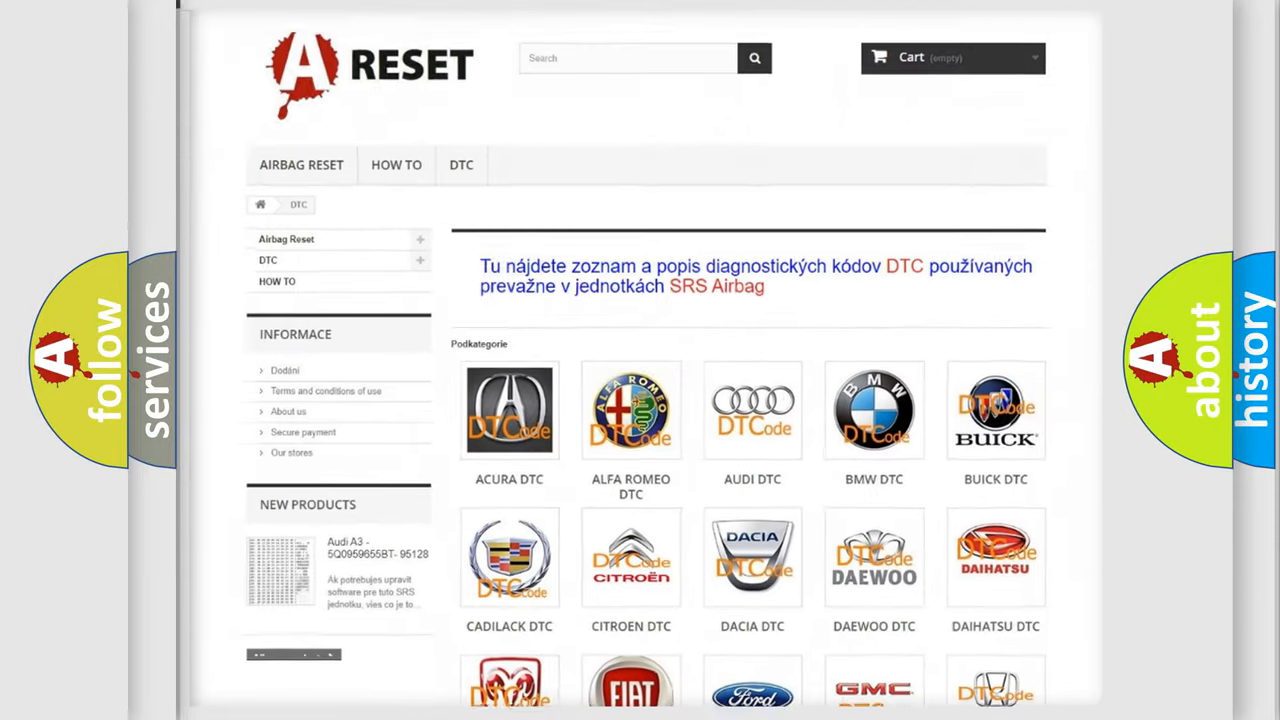
Open the Jeep tile from the DTC category grid and browse its trouble-code subcategory list
scroll("down", 3)
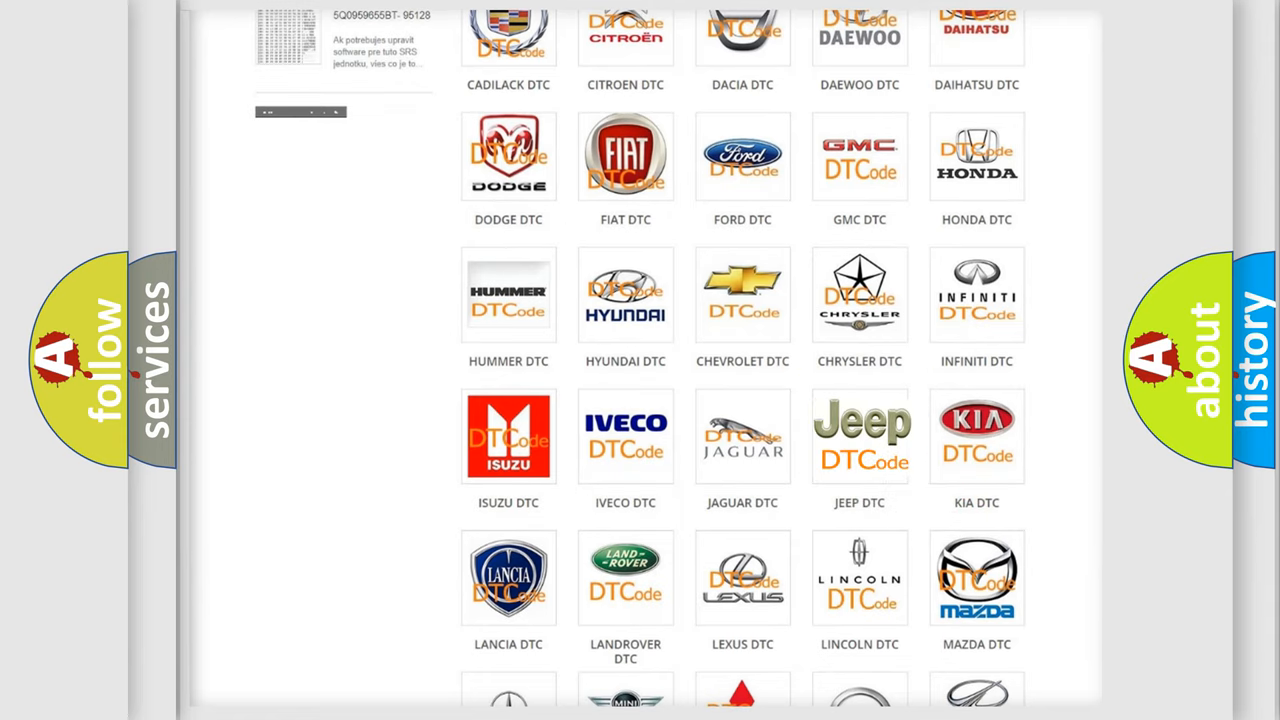
left_click(860, 436)
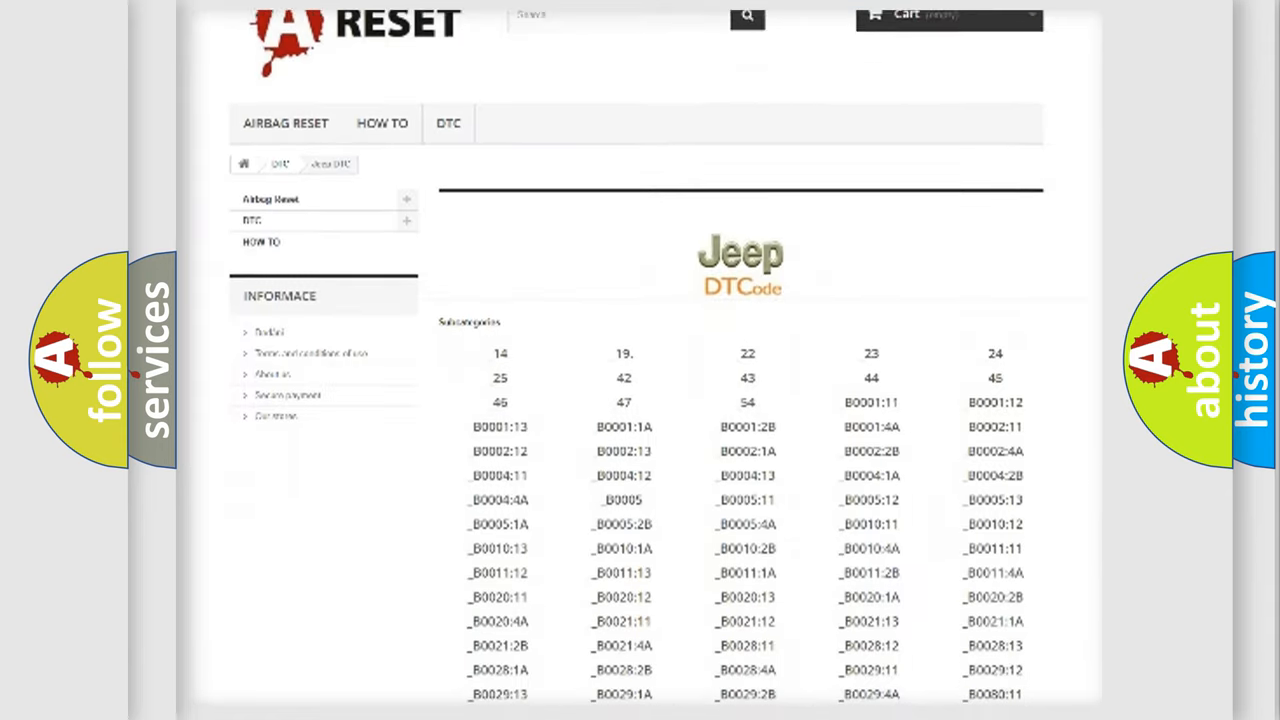
scroll("down", 3)
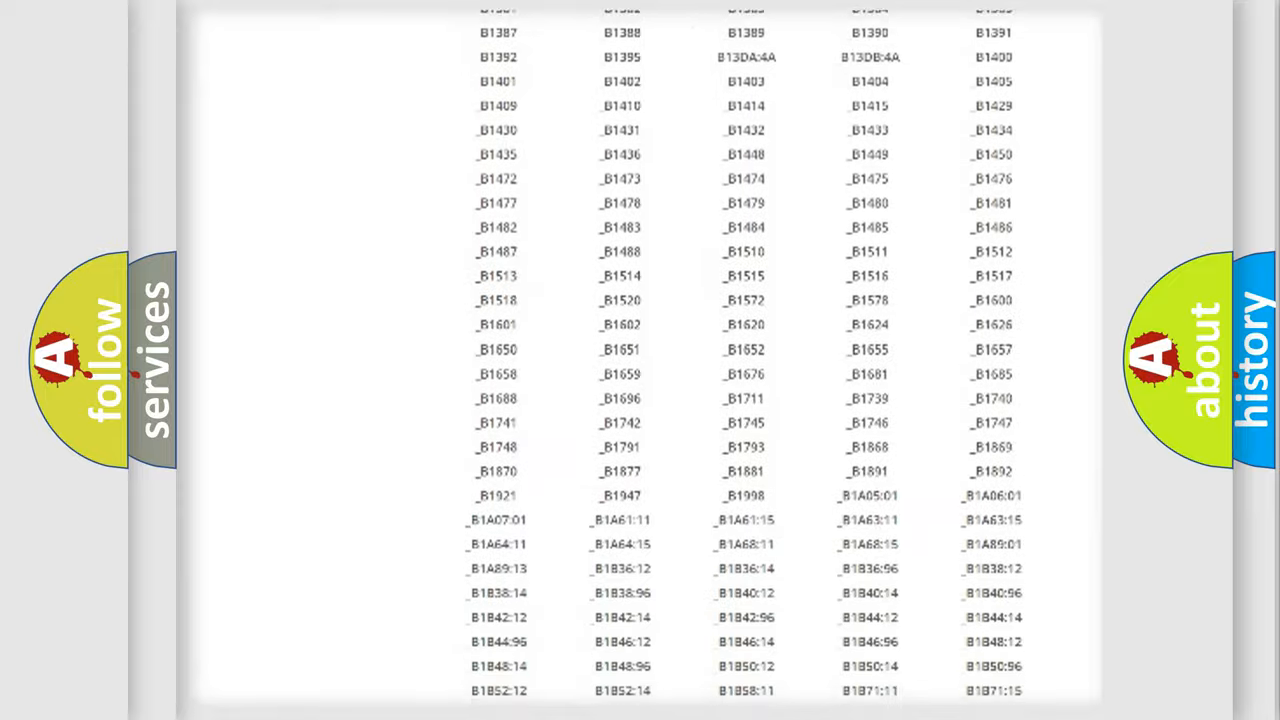